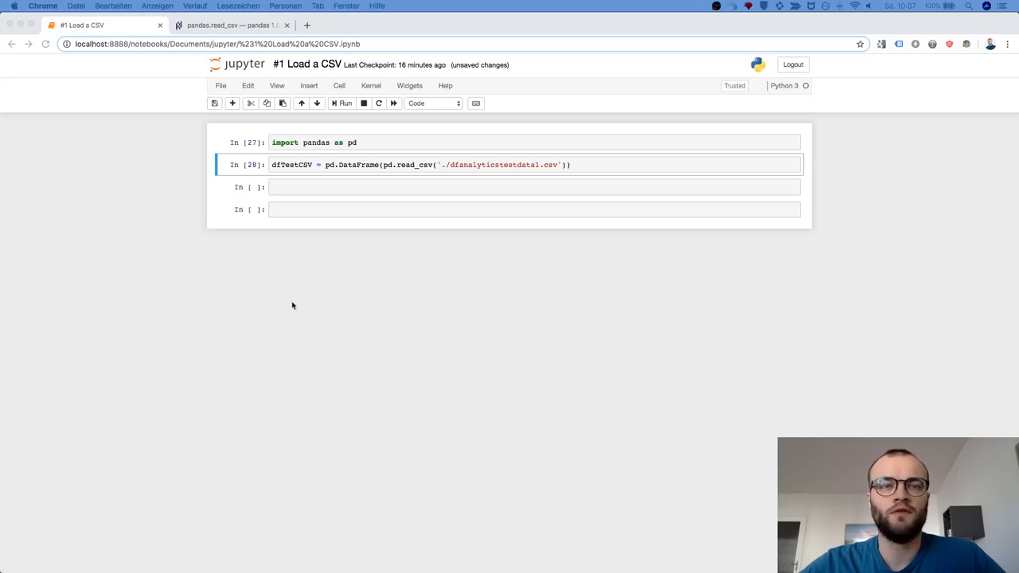
{"action": "mouse_move", "coordinate": [449, 479]}
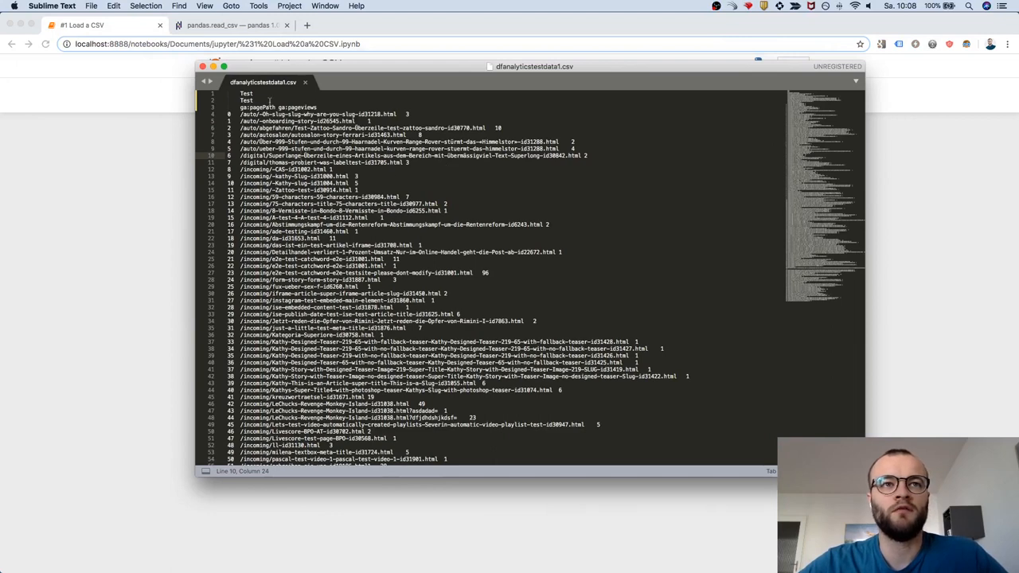
{"action": "mouse_move", "coordinate": [567, 257]}
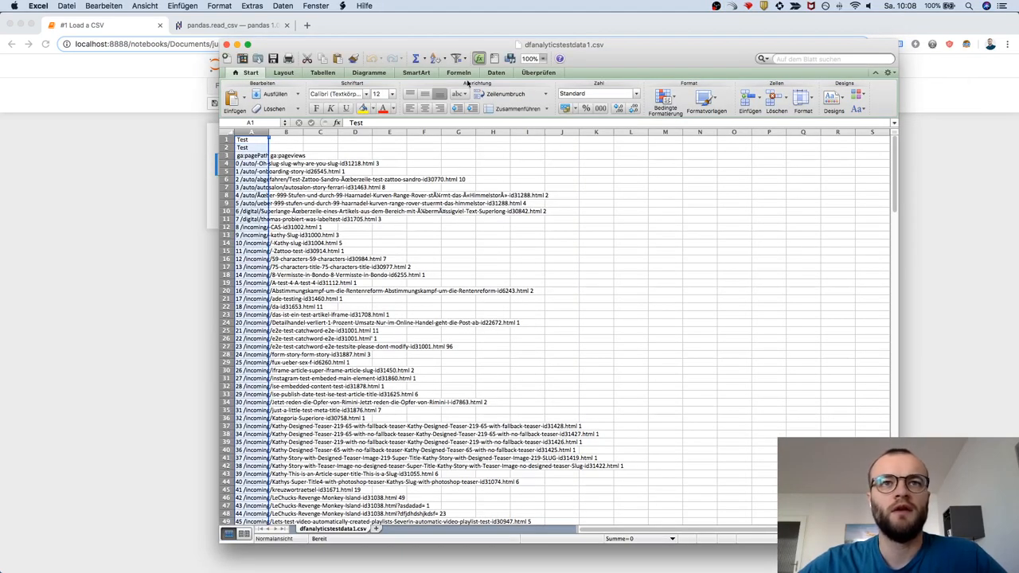
Step: Split the CSV rows into index, pagePath and pageviews columns using Text in Spalten with tab delimiter
{"action": "left_click", "coordinate": [497, 73]}
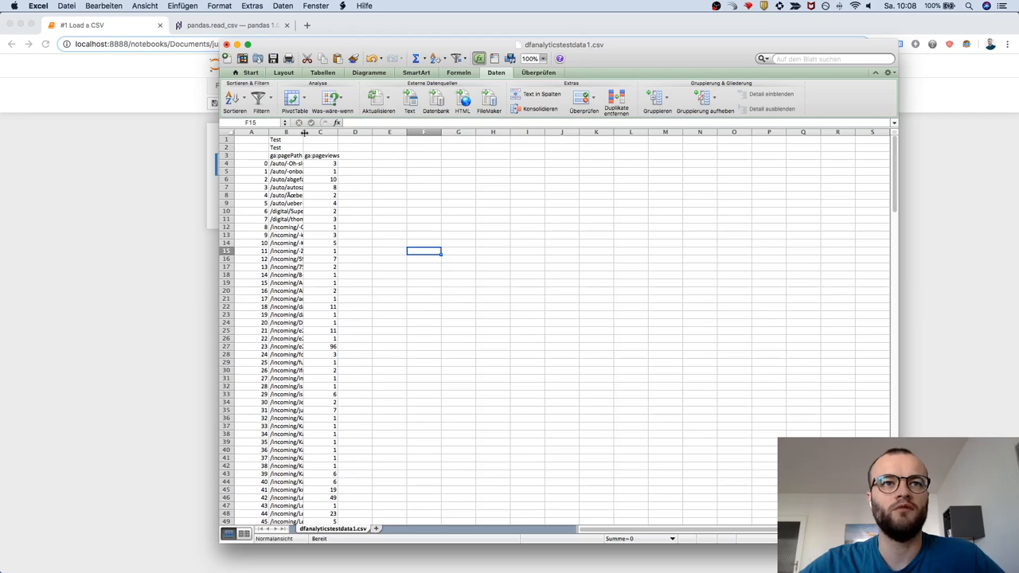
{"action": "left_click_drag", "start_coordinate": [302, 130], "coordinate": [356, 131]}
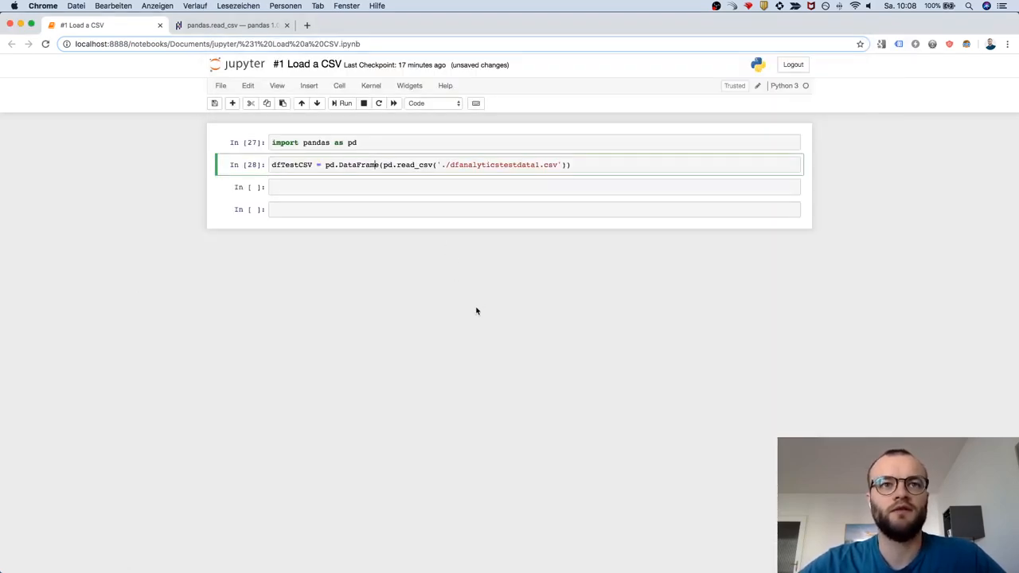
{"action": "left_click", "coordinate": [231, 25]}
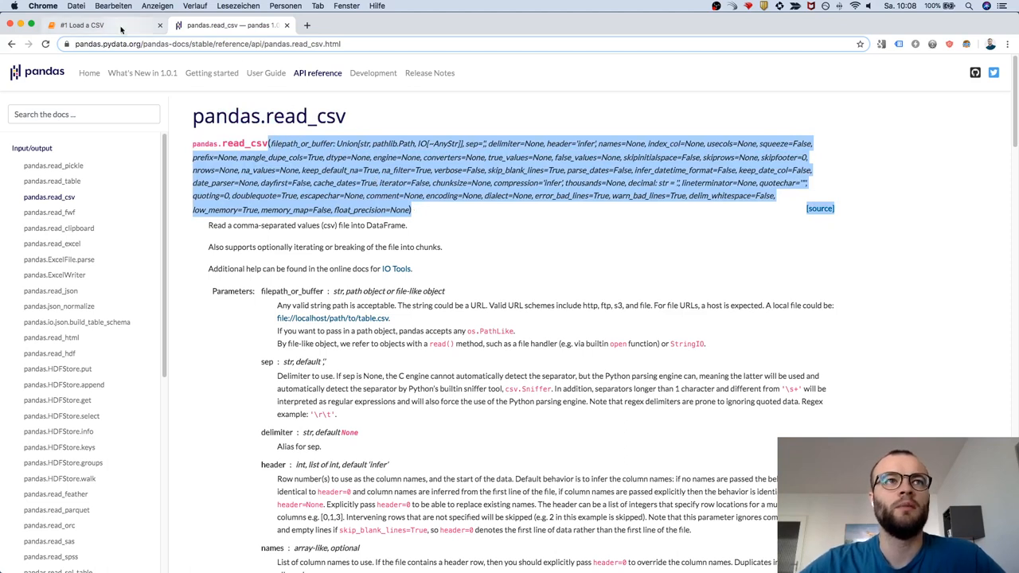
{"action": "left_click", "coordinate": [83, 25]}
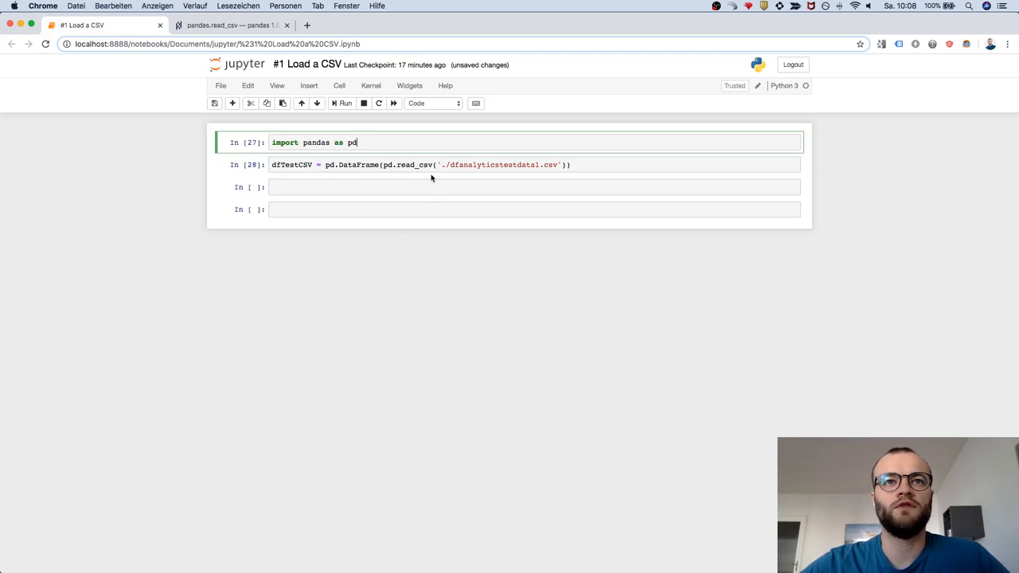
{"action": "mouse_move", "coordinate": [506, 168]}
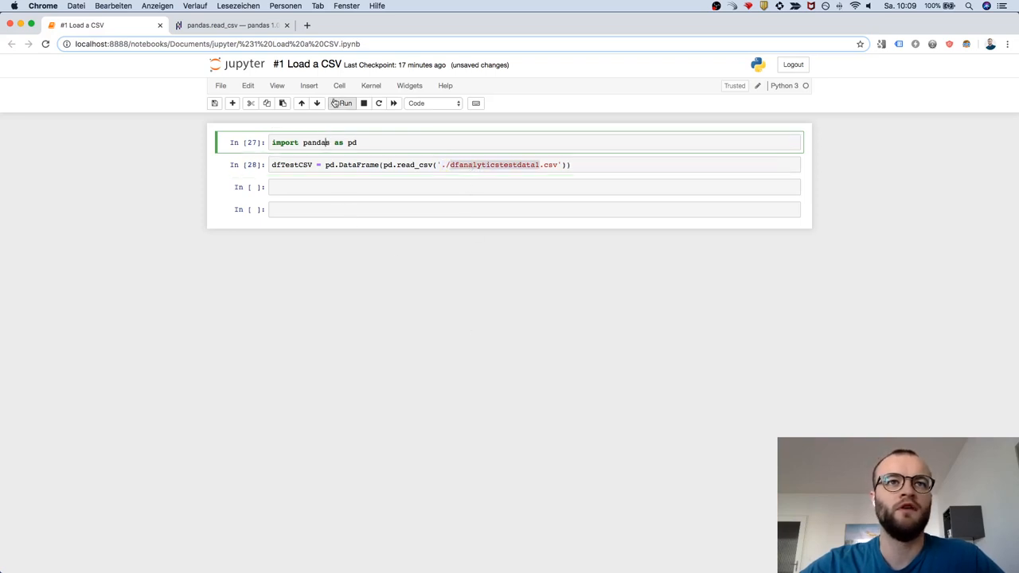
Step: Rerun the import and read_csv cells, then run a new cell displaying dfTestCSV
{"action": "left_click", "coordinate": [343, 102]}
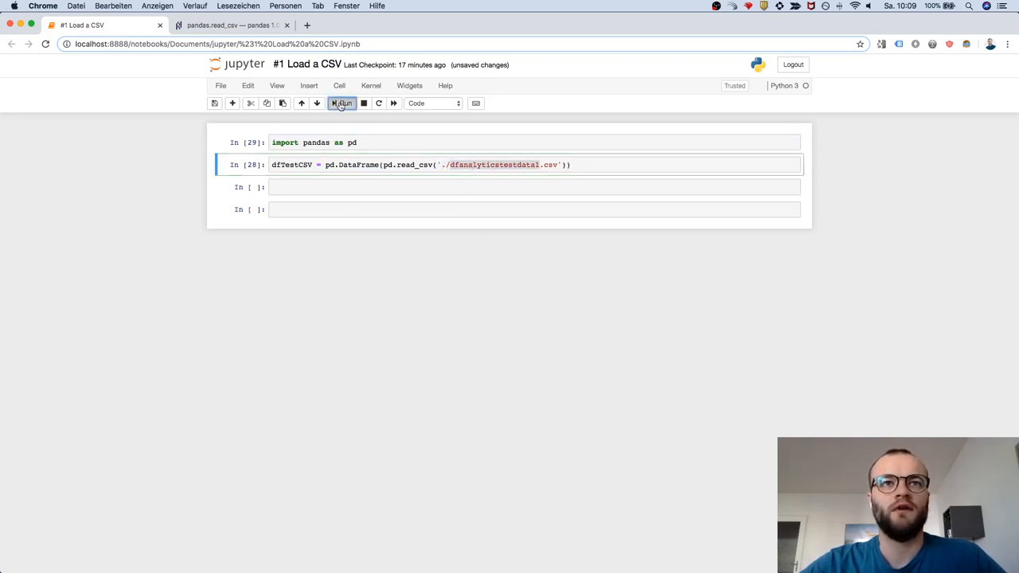
{"action": "left_click", "coordinate": [342, 102]}
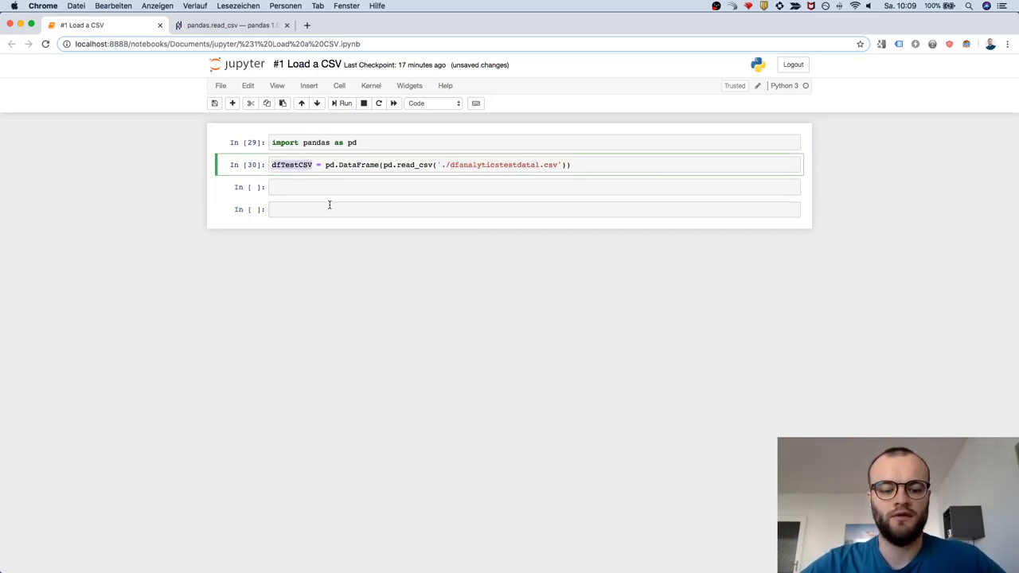
{"action": "left_click", "coordinate": [342, 101]}
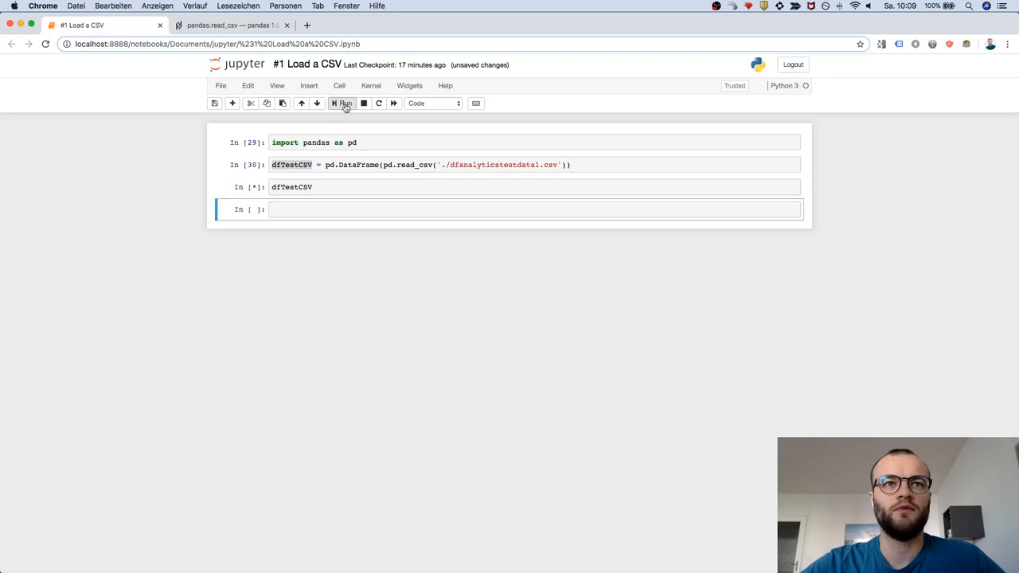
{"action": "left_click", "coordinate": [342, 102]}
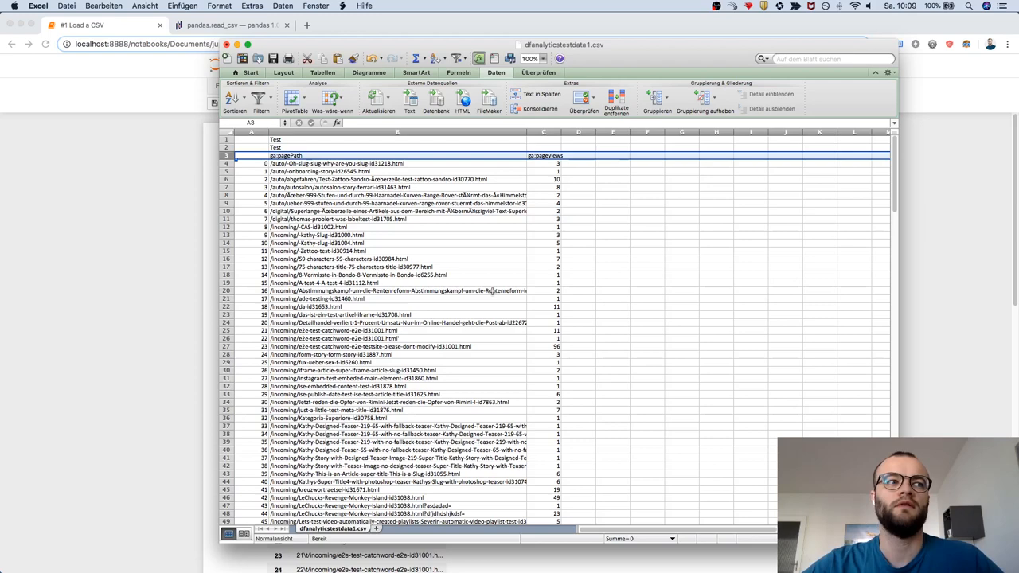
{"action": "mouse_move", "coordinate": [484, 245]}
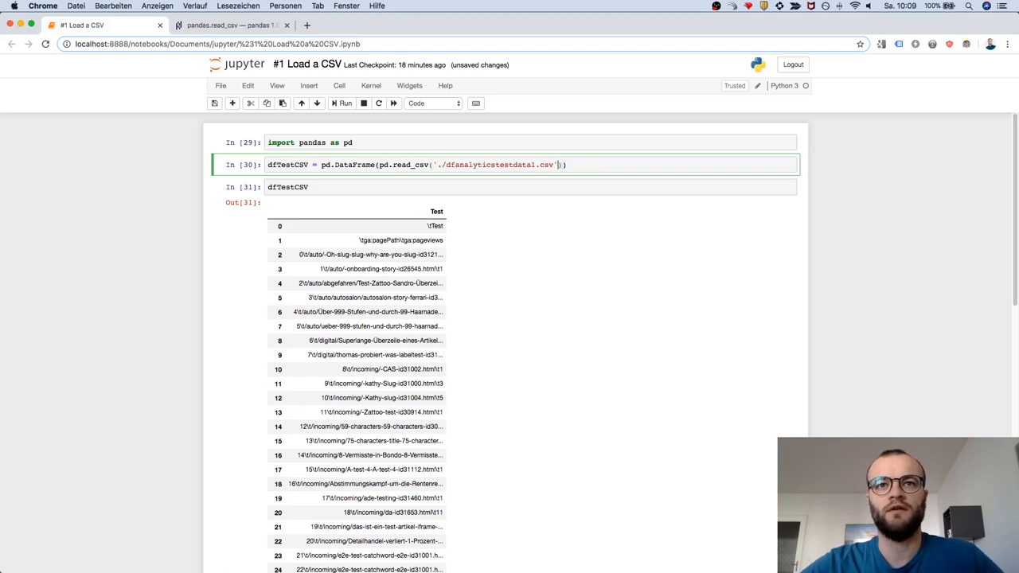
Step: Add header=2 to the read_csv call and rerun to show the ga:pagePath ga:pageviews header
{"action": "type", "text": ",header=0"}
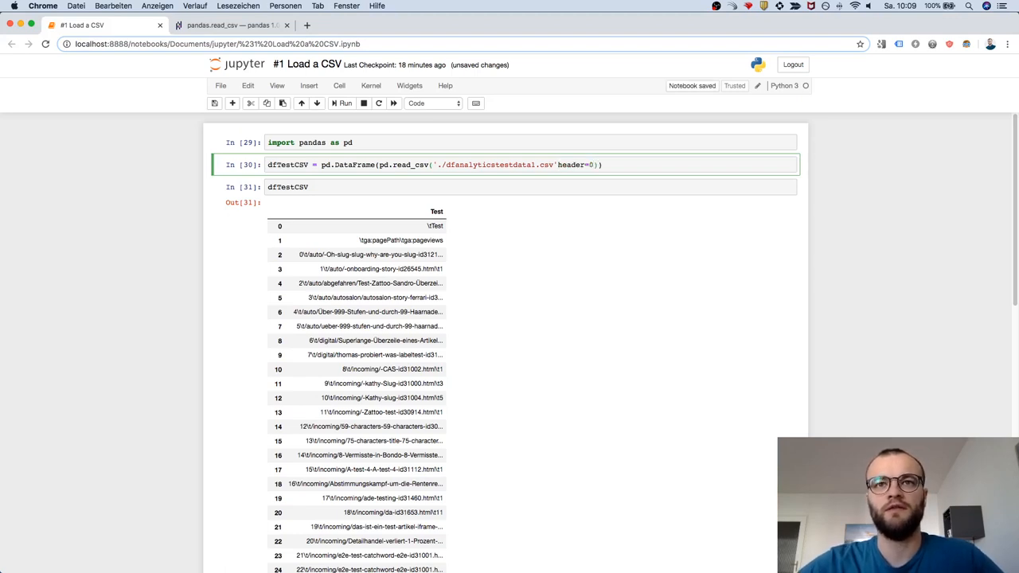
{"action": "type", "text": ","}
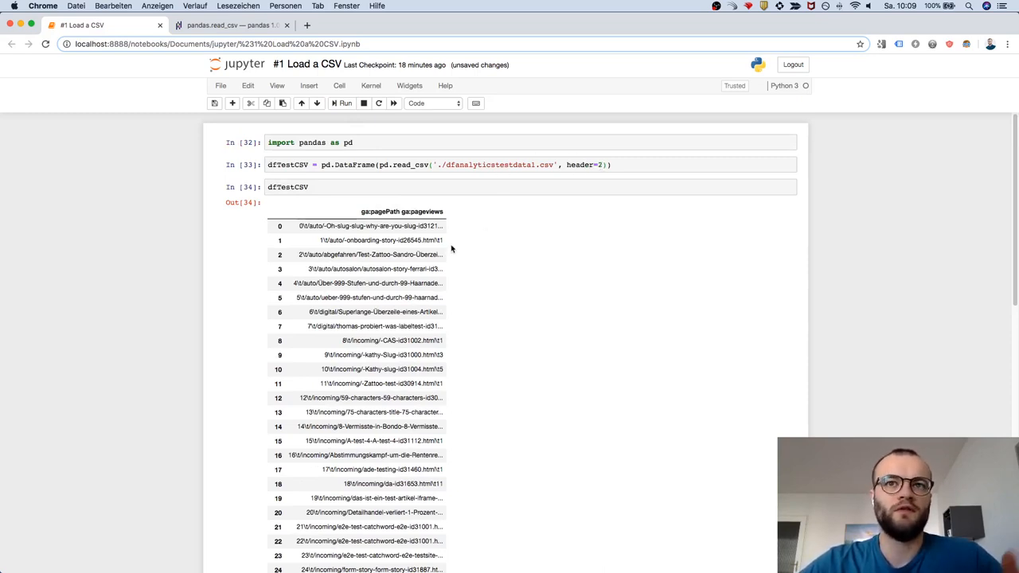
{"action": "mouse_move", "coordinate": [586, 204]}
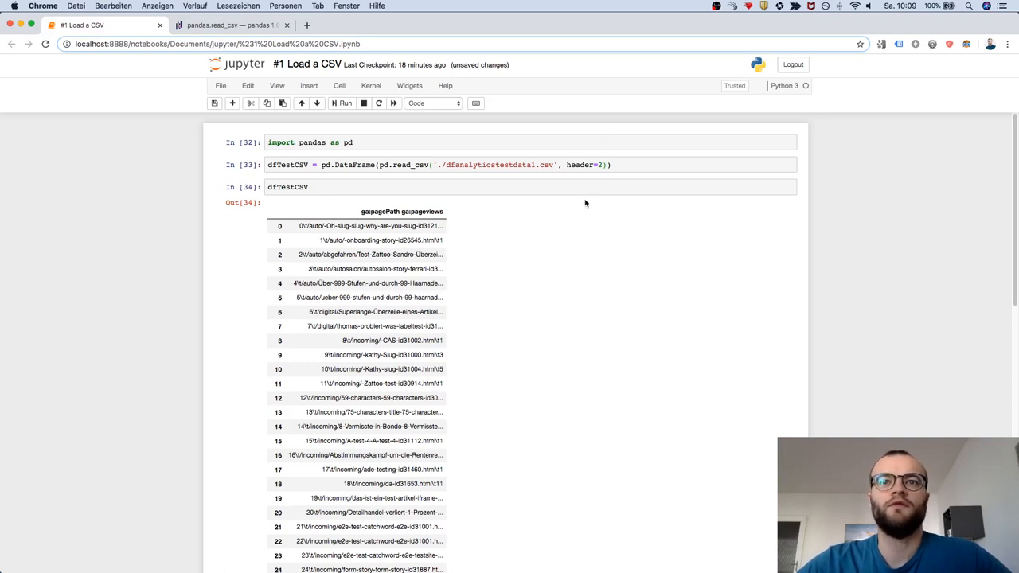
{"action": "mouse_move", "coordinate": [602, 147]}
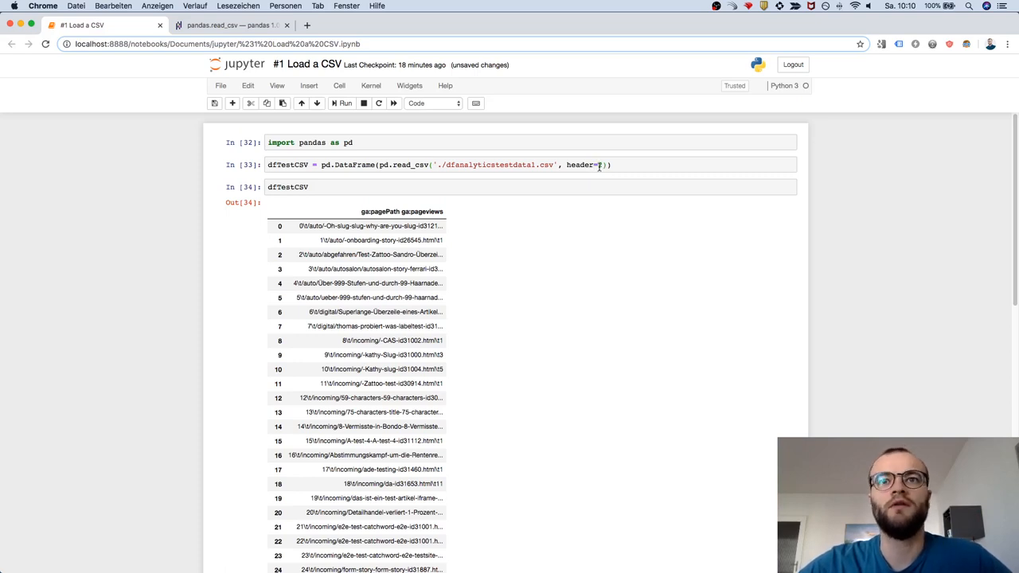
{"action": "type", "text": "2"}
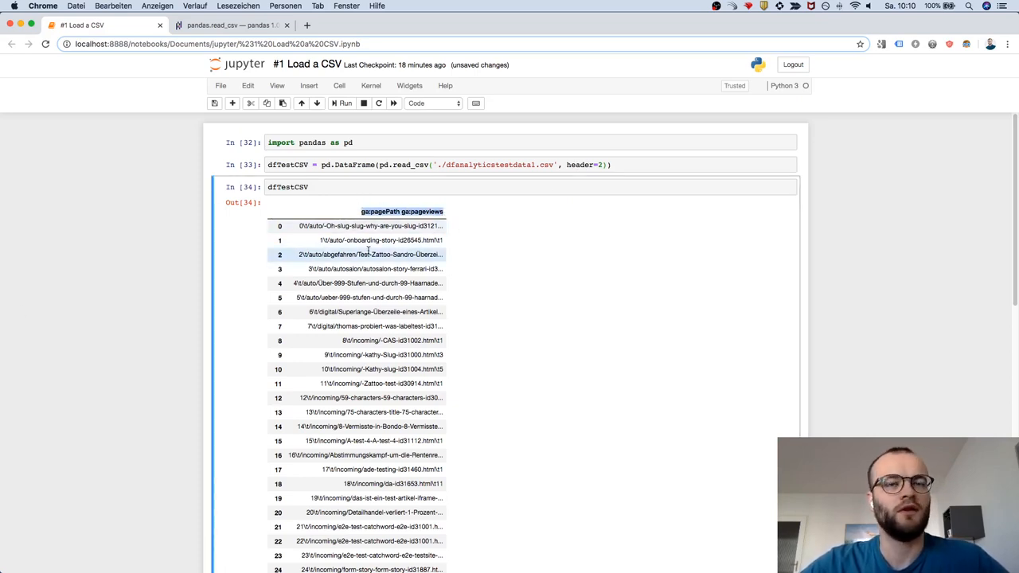
{"action": "left_click", "coordinate": [374, 239]}
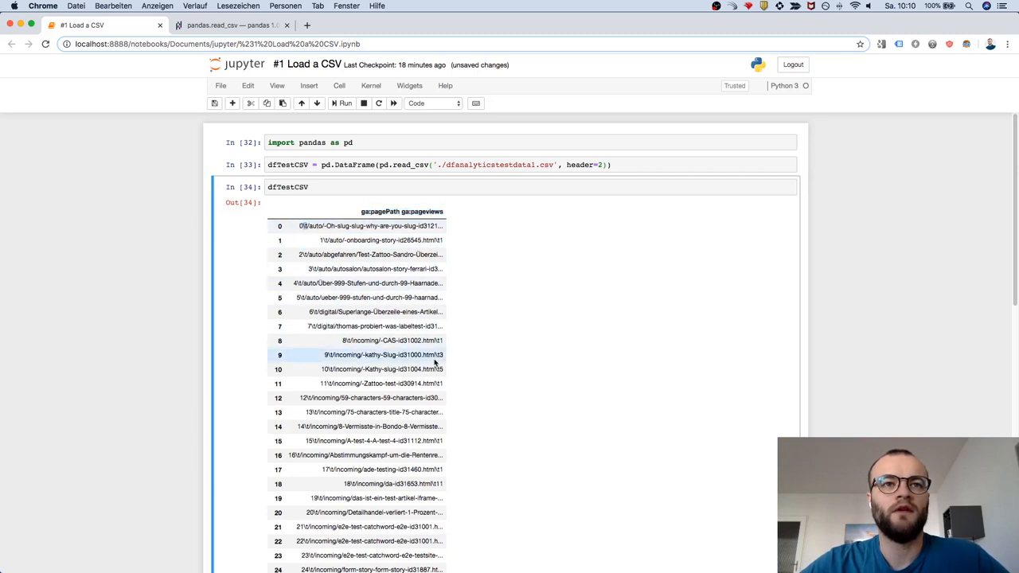
{"action": "mouse_move", "coordinate": [143, 341]}
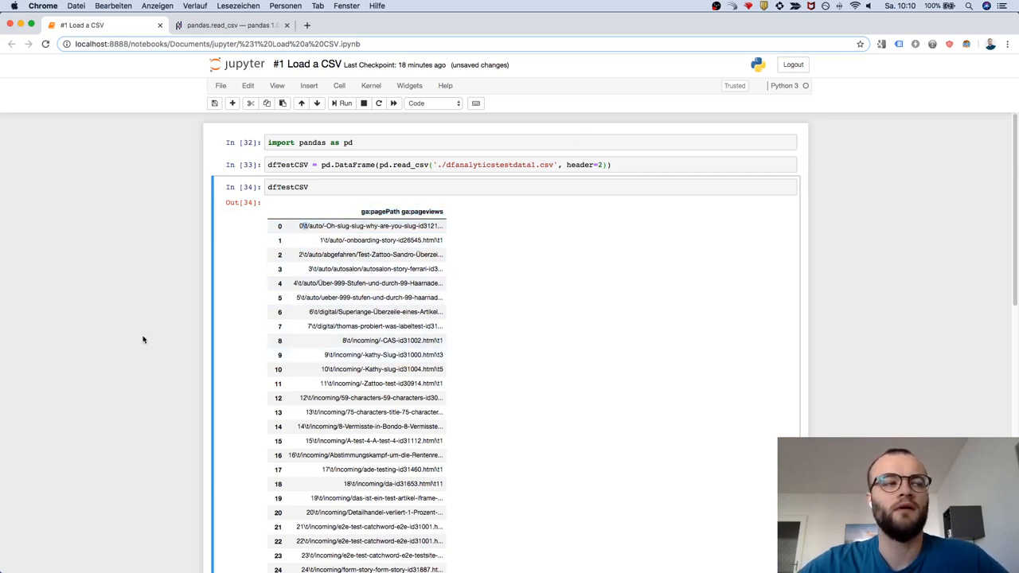
{"action": "mouse_move", "coordinate": [456, 255]}
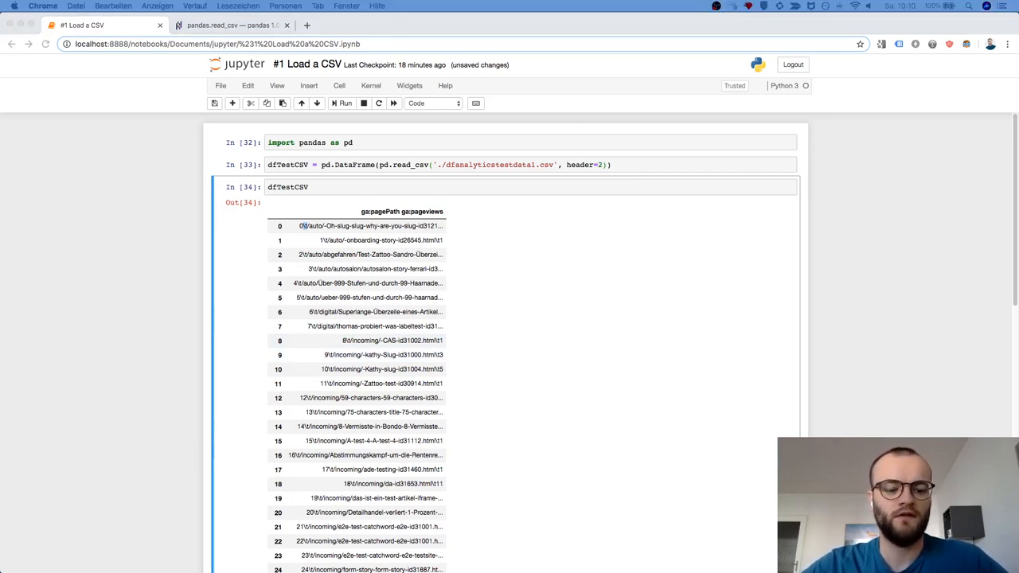
Step: Add sep='\t' to read_csv and rerun so the DataFrame splits into three columns
{"action": "left_click", "coordinate": [602, 164]}
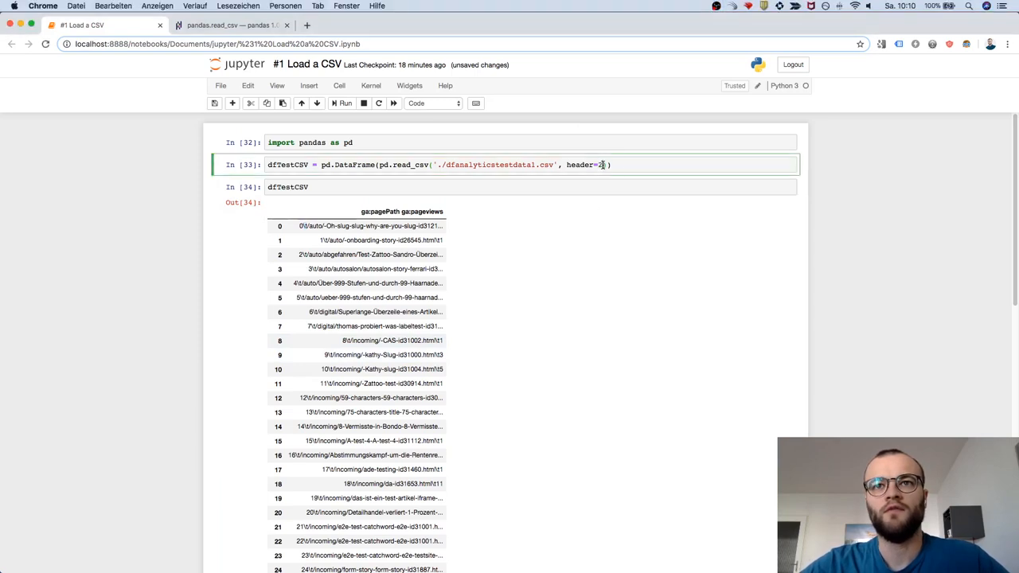
{"action": "type", "text": ", sep=\"\\t\","}
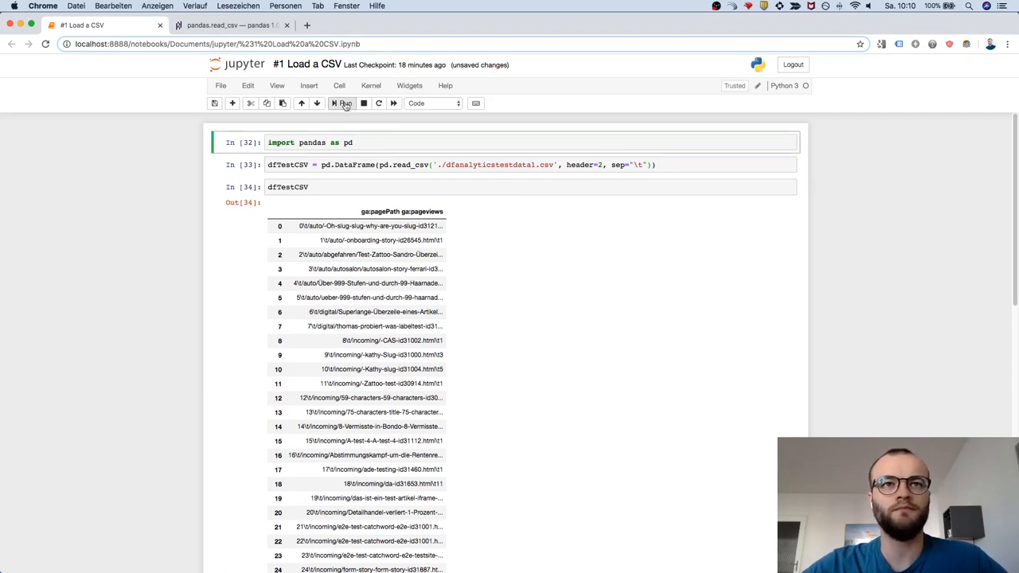
{"action": "left_click", "coordinate": [344, 102]}
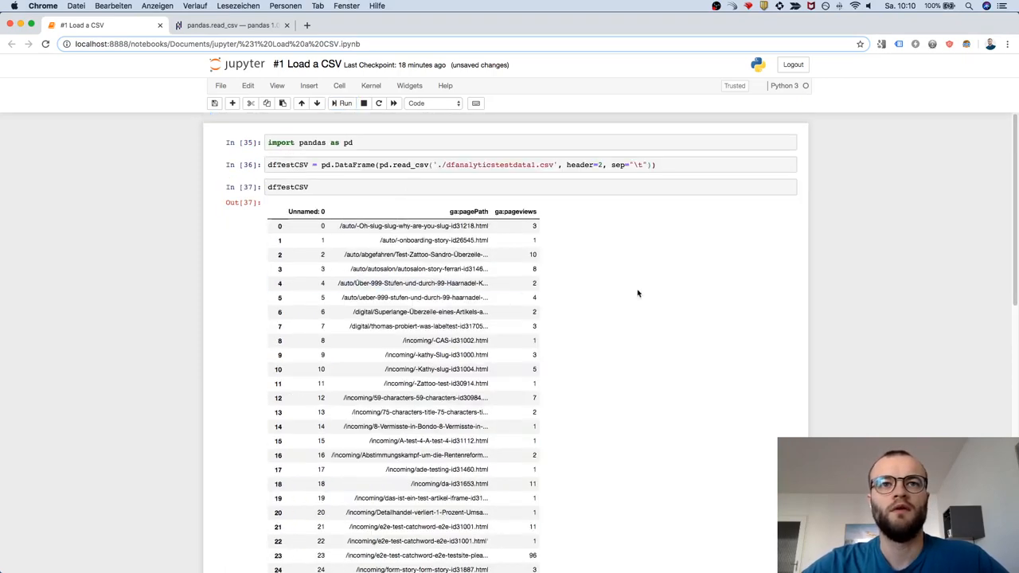
{"action": "mouse_move", "coordinate": [709, 229]}
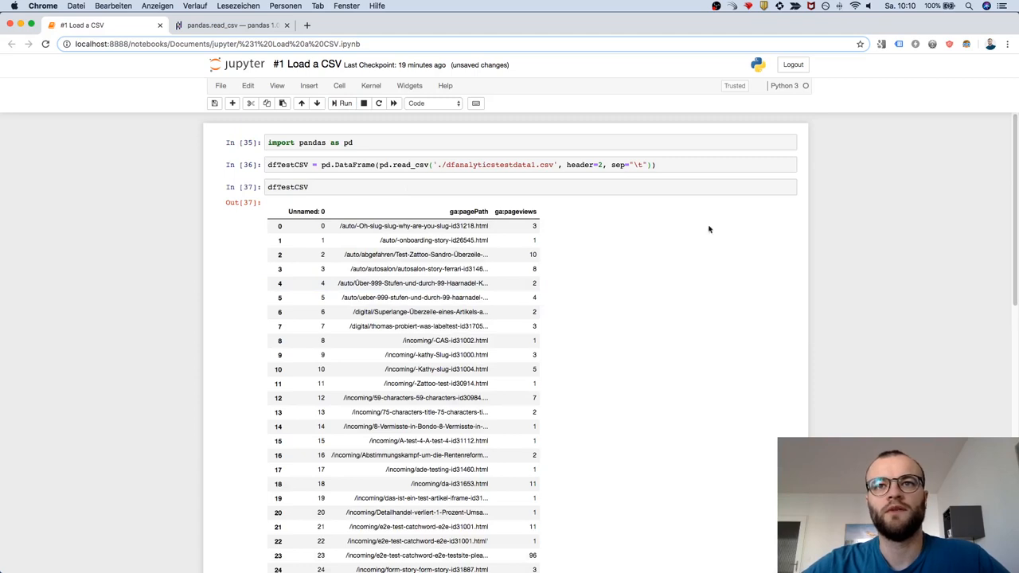
Step: Adjust the separator argument's quotes and comma in the read_csv line
{"action": "left_click", "coordinate": [618, 164]}
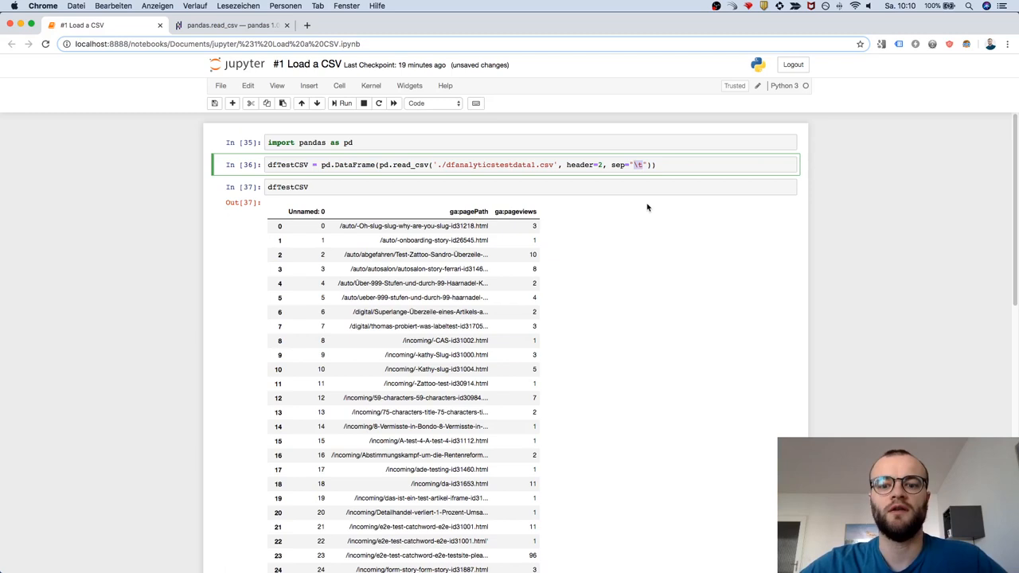
{"action": "type", "text": ","}
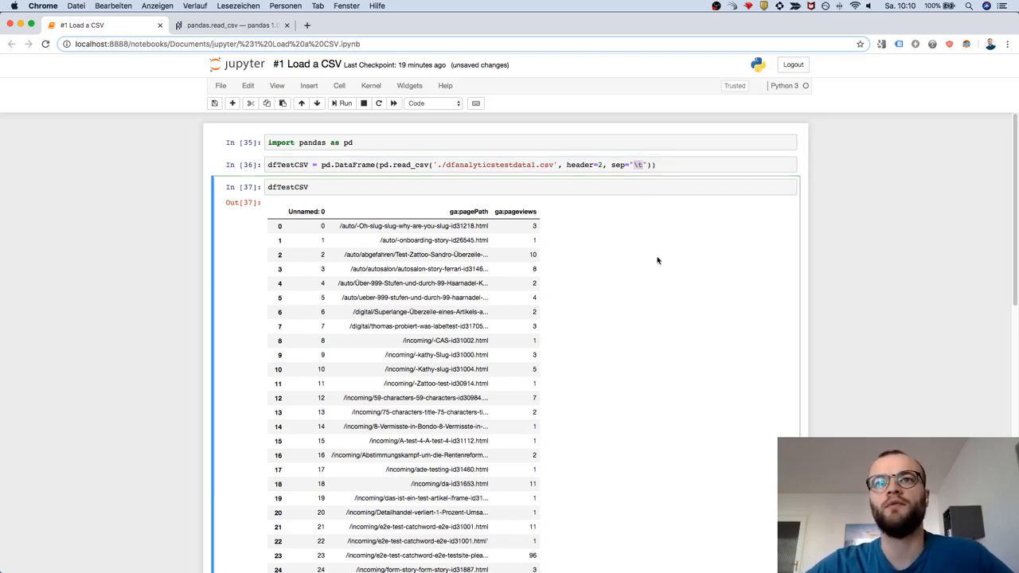
{"action": "left_click", "coordinate": [653, 164]}
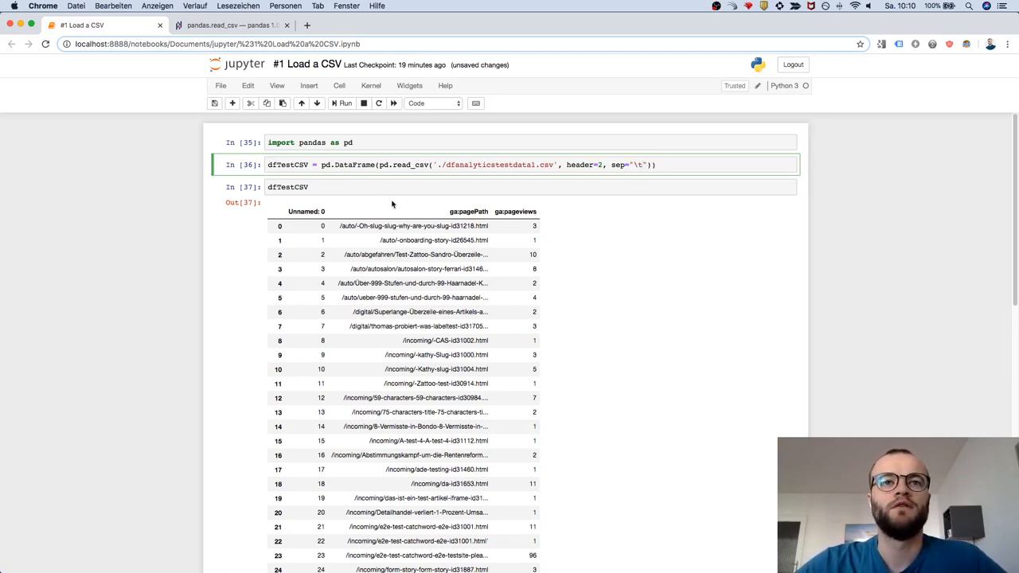
Step: Add index_col=0 to read_csv and rerun so only ga:pagePath and ga:pageviews remain
{"action": "left_click", "coordinate": [371, 310]}
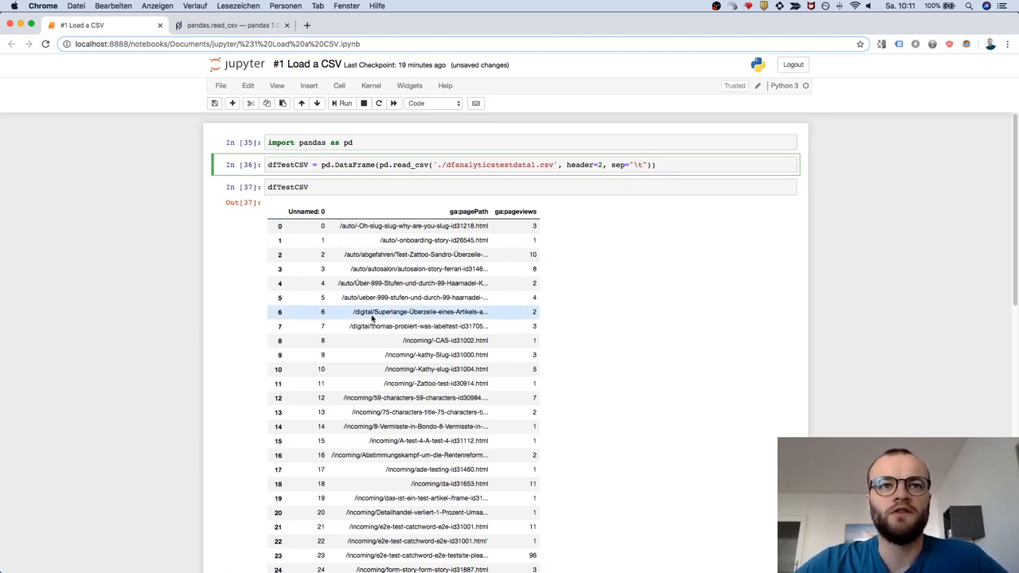
{"action": "mouse_move", "coordinate": [374, 308]}
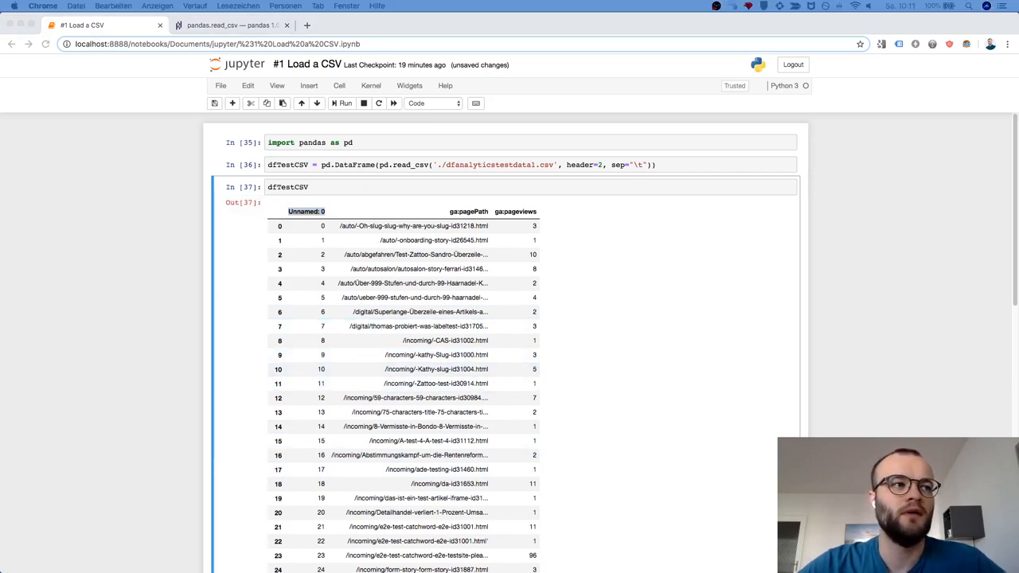
{"action": "mouse_move", "coordinate": [194, 428]}
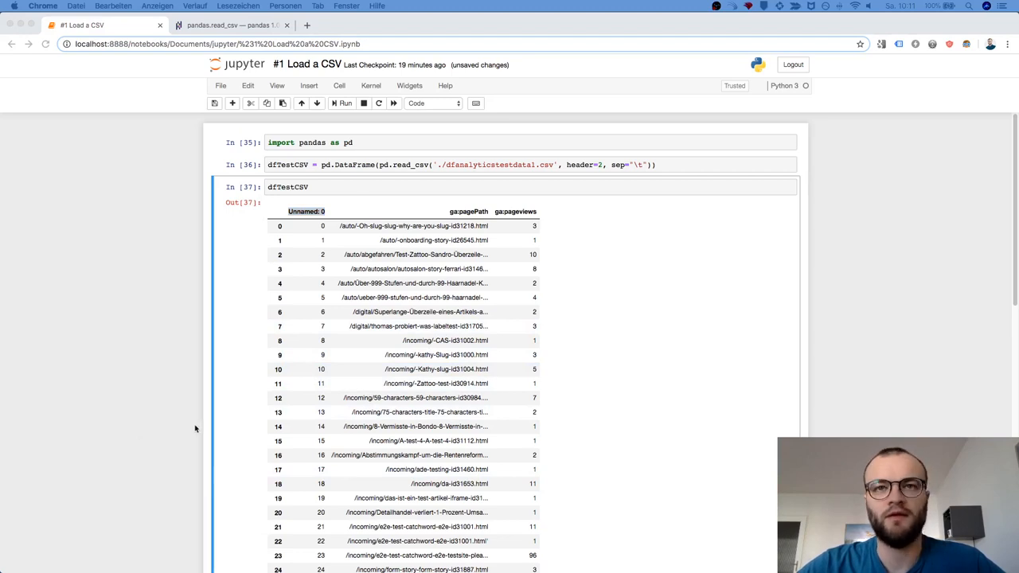
{"action": "left_click", "coordinate": [708, 164]}
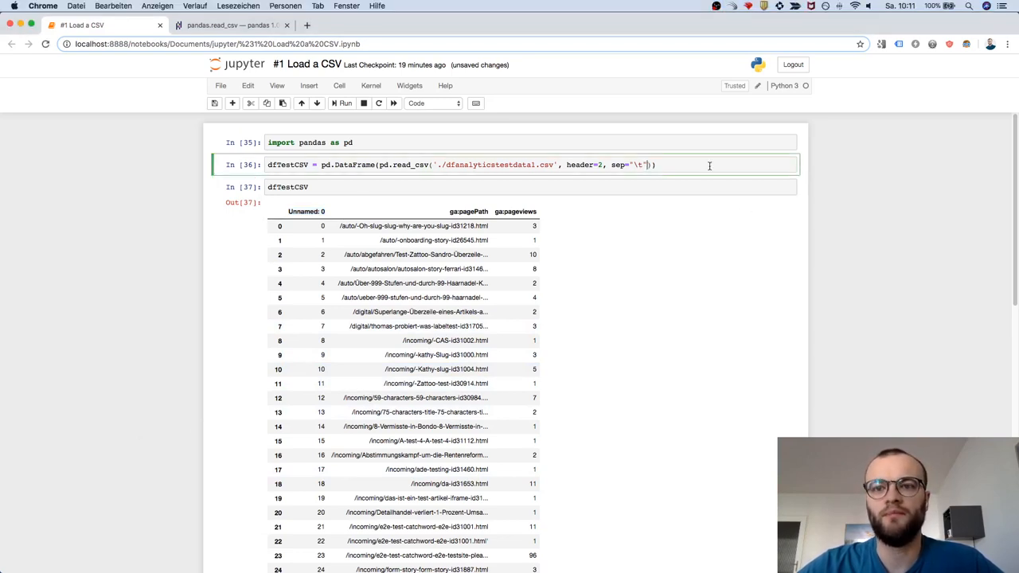
{"action": "type", "text": ", index_col=0"}
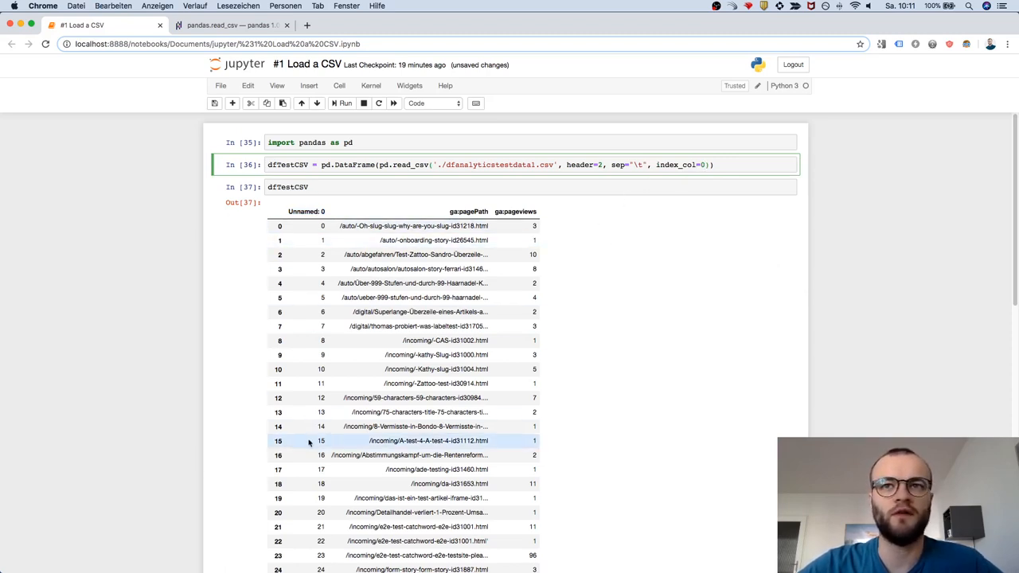
{"action": "left_click", "coordinate": [353, 142]}
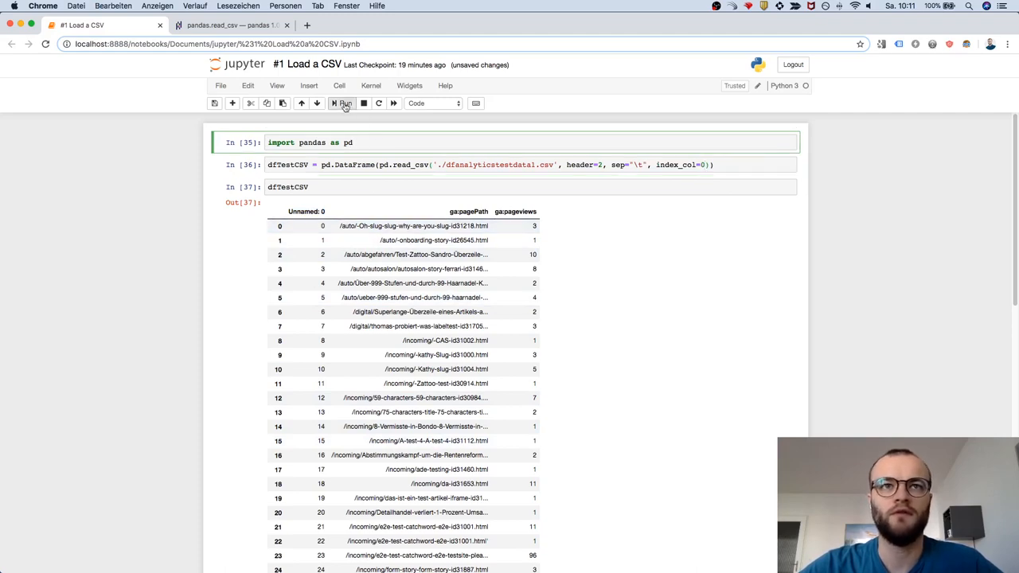
{"action": "left_click", "coordinate": [344, 102]}
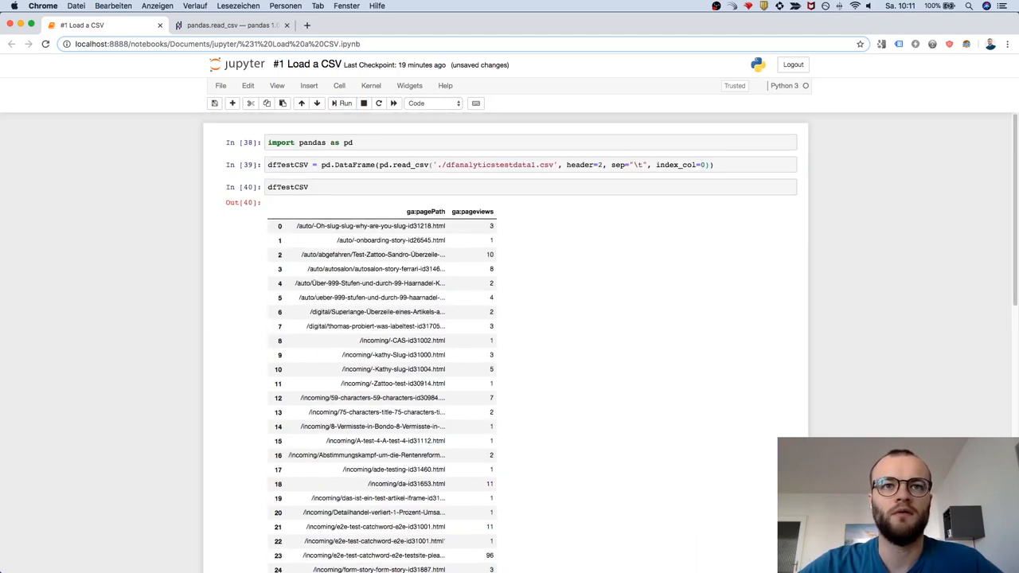
{"action": "left_click", "coordinate": [382, 382]}
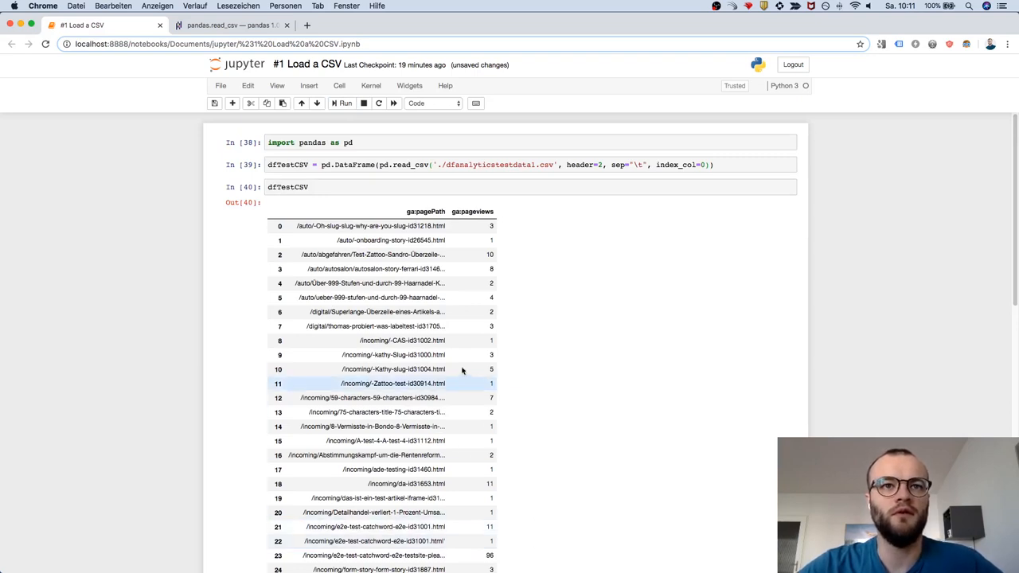